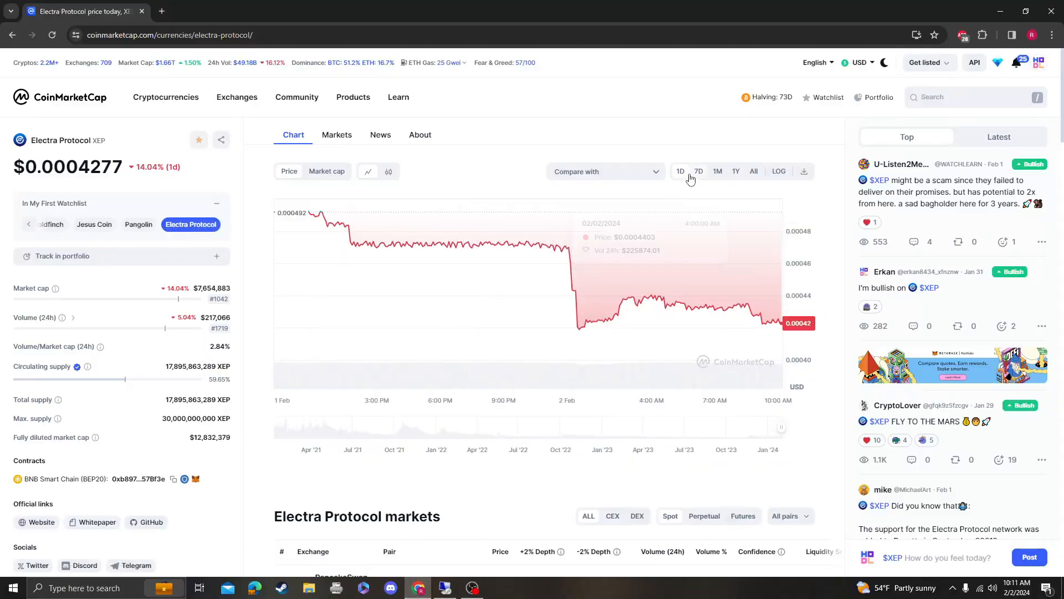
View Electra Protocol's price chart over the past year, then the past month.
left_click(735, 171)
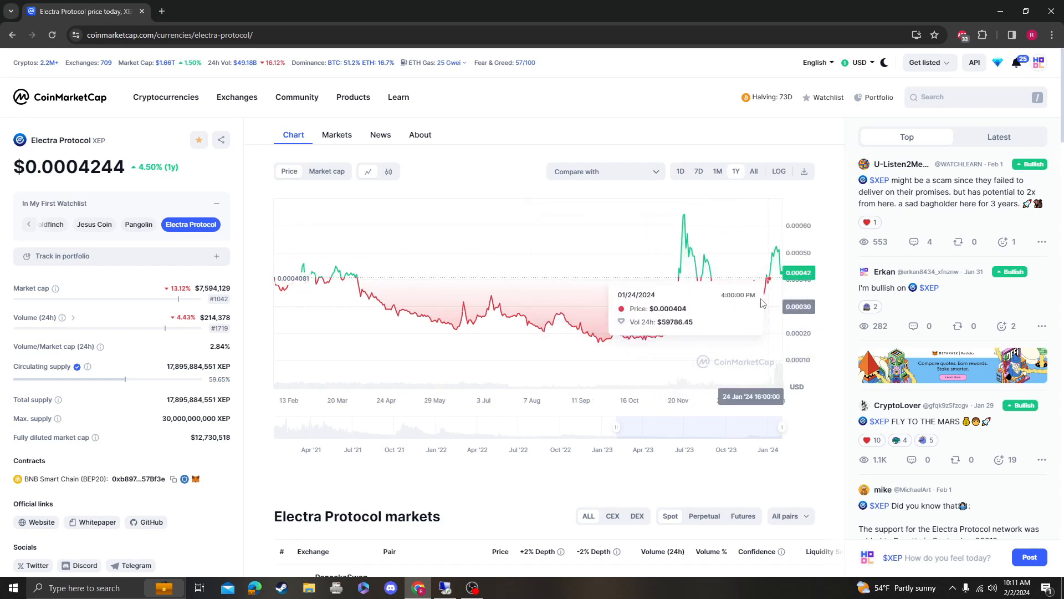
left_click(717, 170)
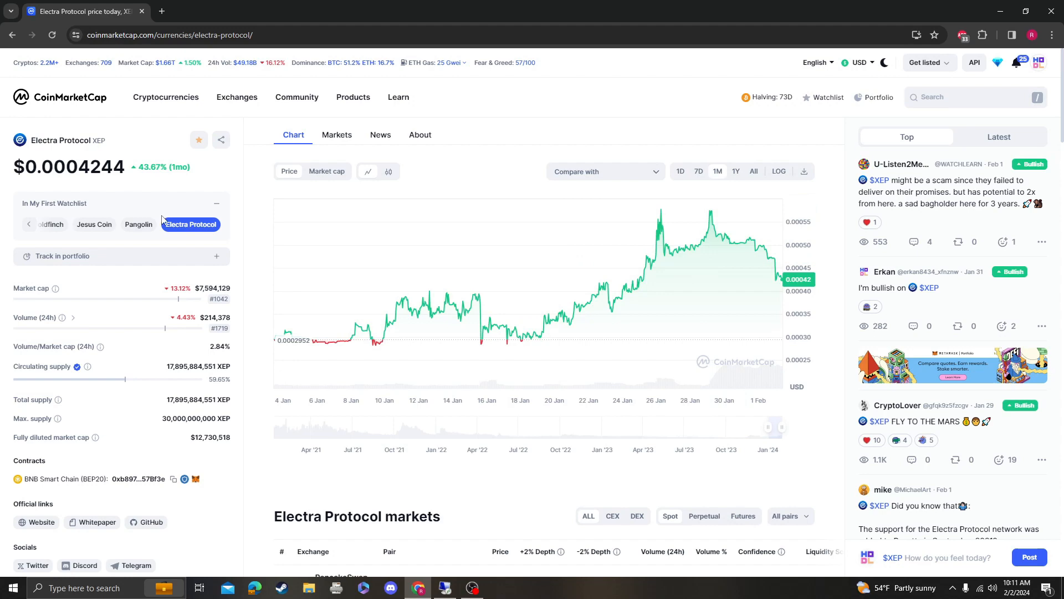
mouse_move(134, 227)
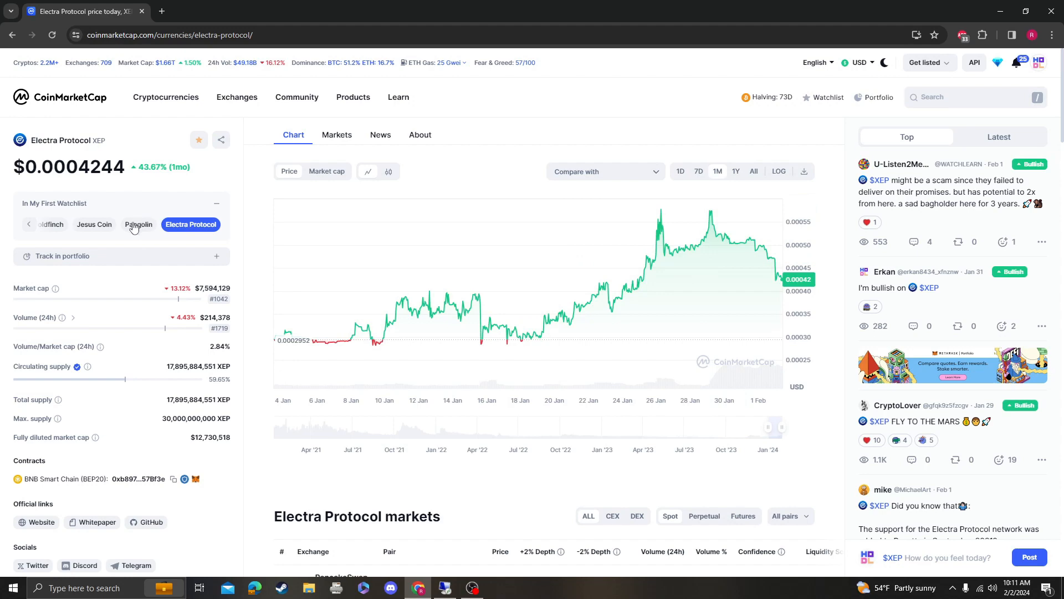
Open Pangolin from the watchlist and search for the USD-quoted XEP pair.
left_click(139, 224)
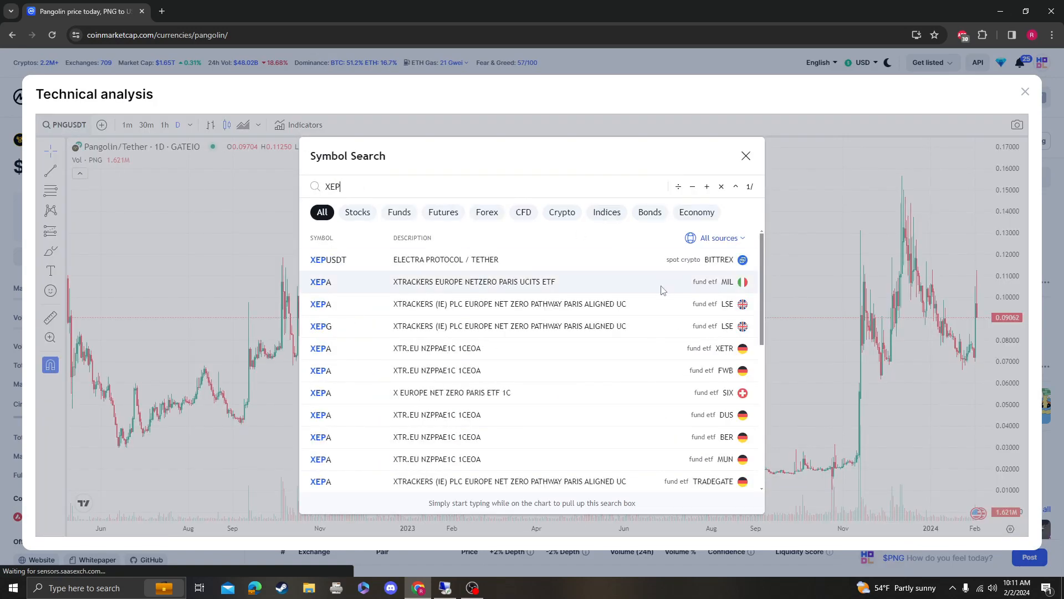
type("USDT")
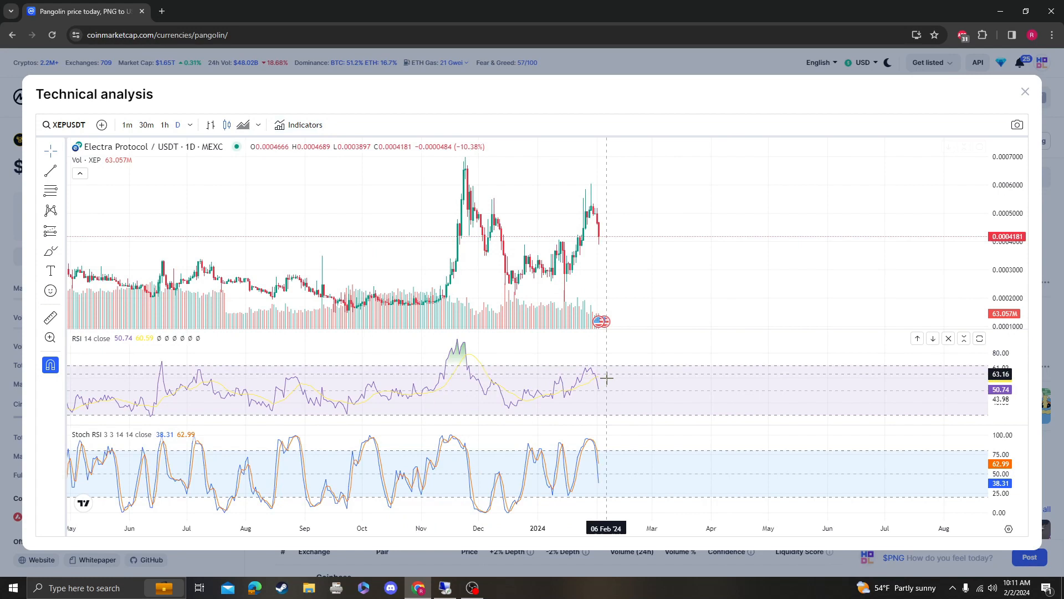
mouse_move(61, 201)
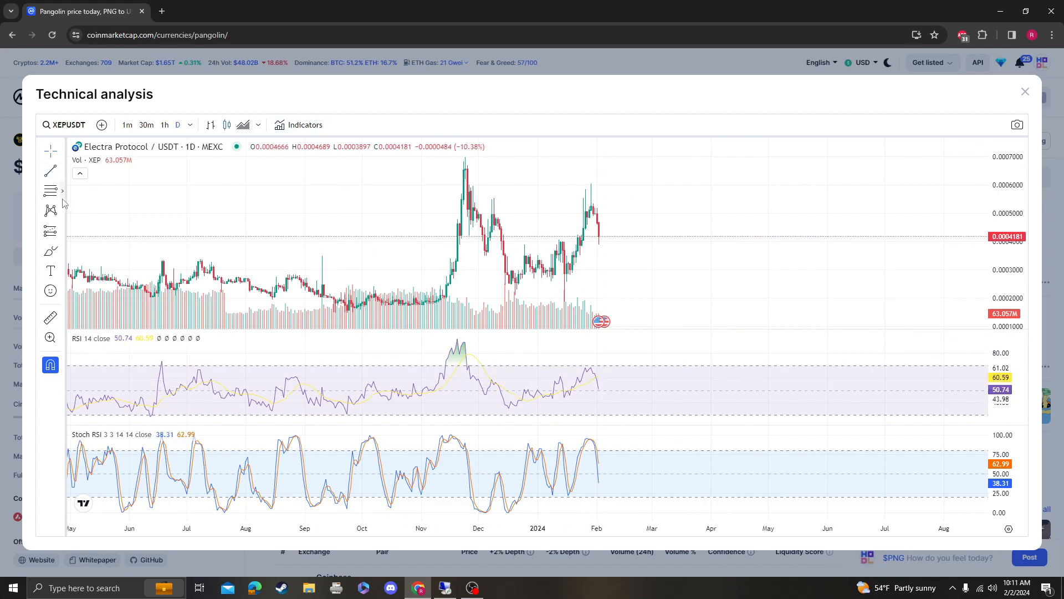
mouse_move(850, 310)
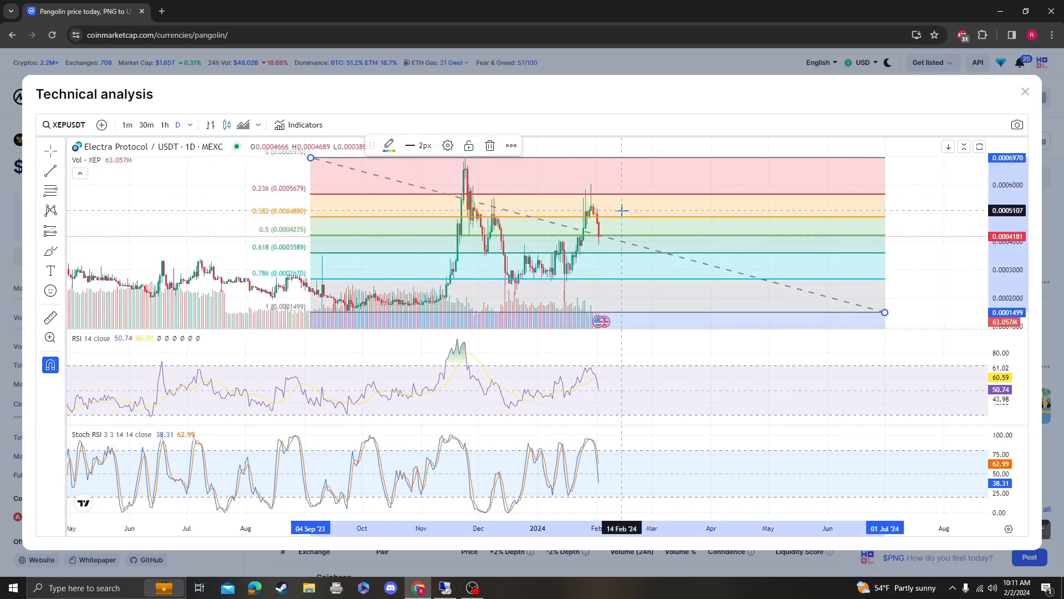
mouse_move(659, 246)
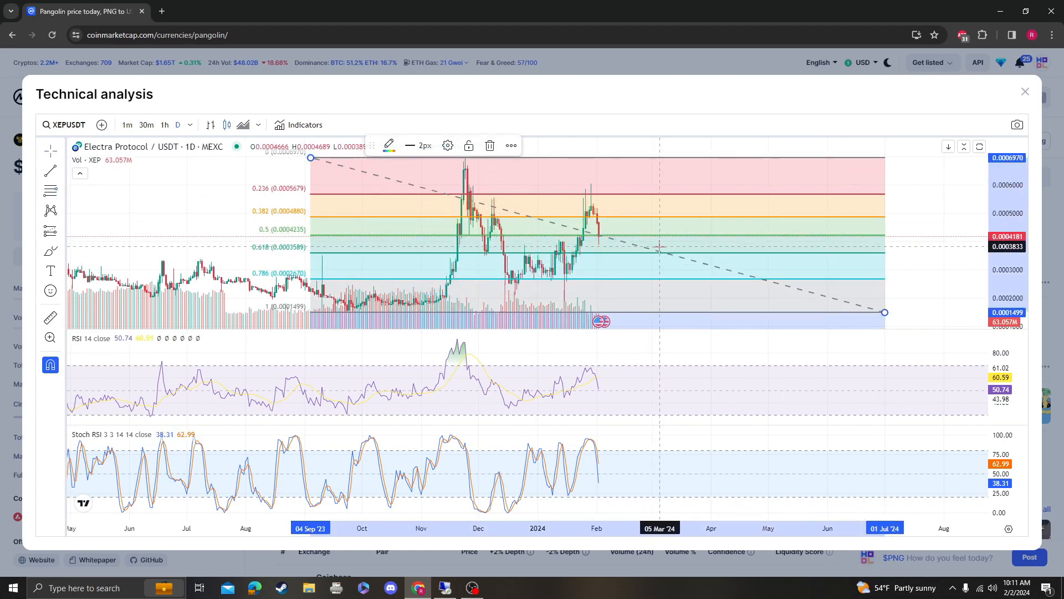
mouse_move(666, 240)
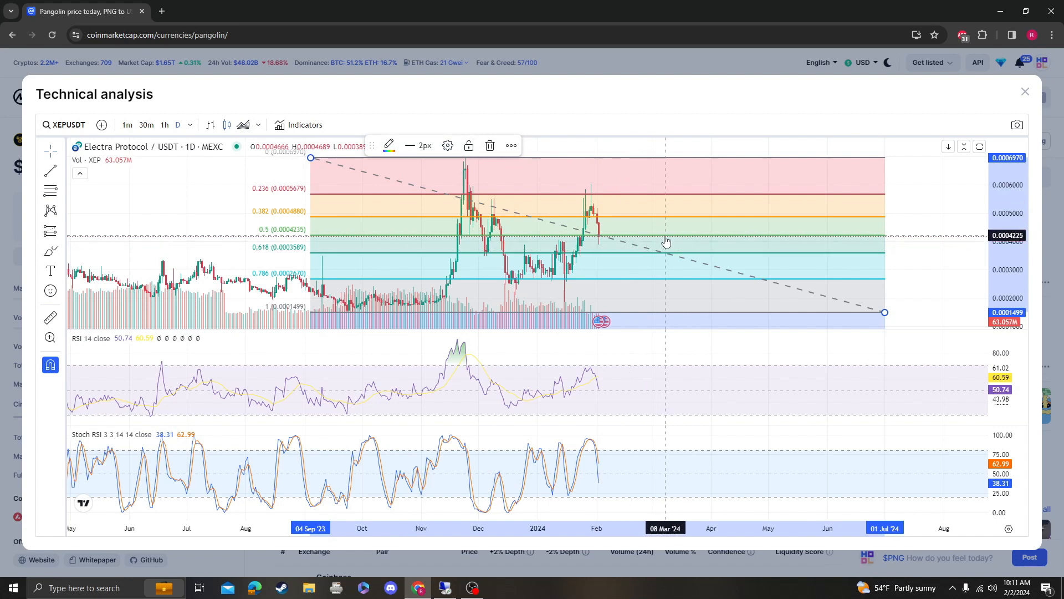
mouse_move(449, 259)
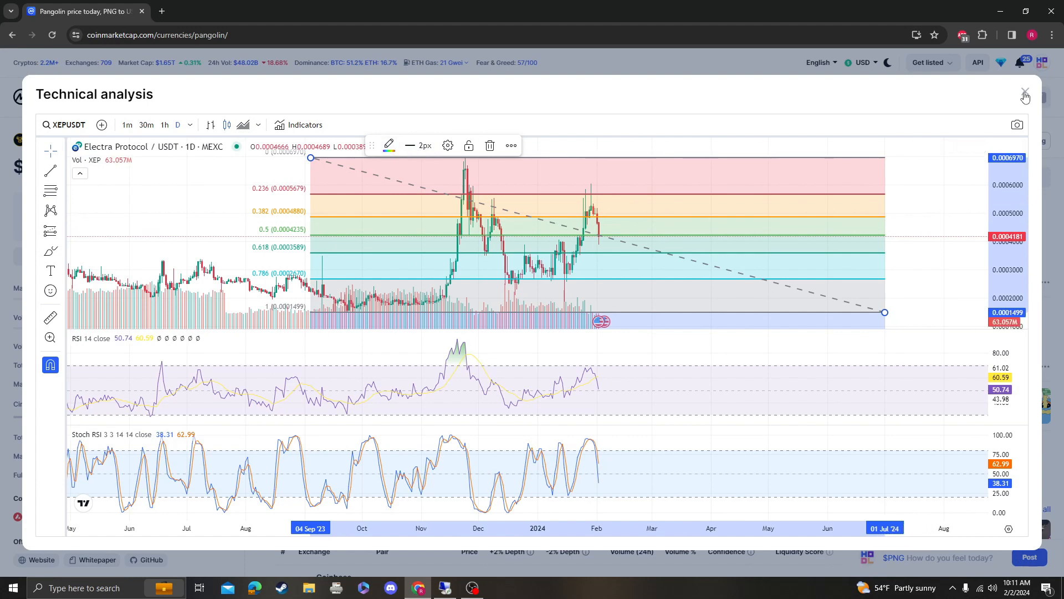
Close the technical analysis chart and show Electra Protocol's all-time price history.
left_click(1024, 92)
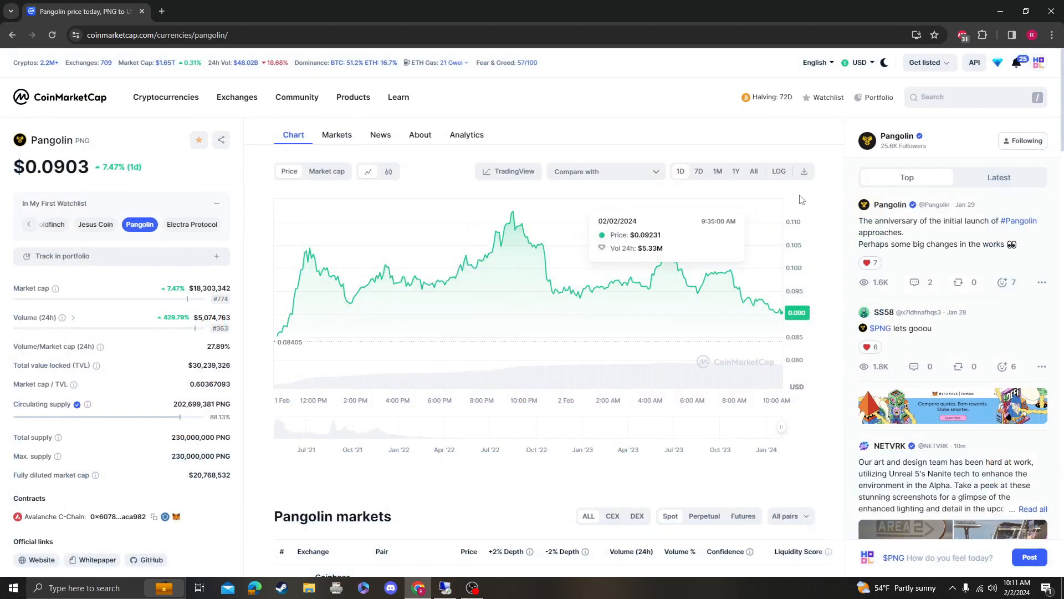
left_click(191, 224)
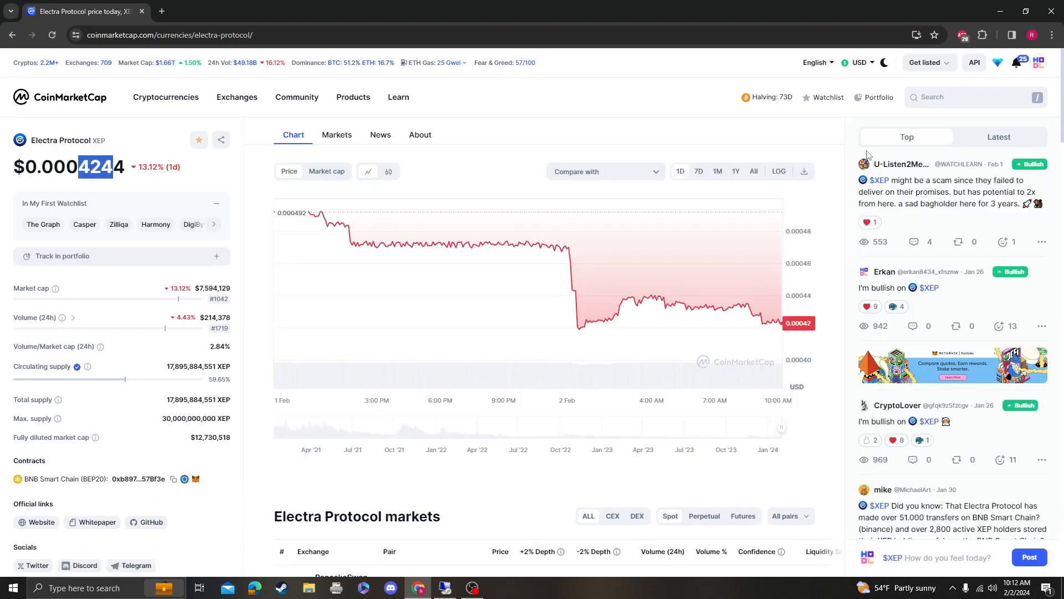
left_click(754, 171)
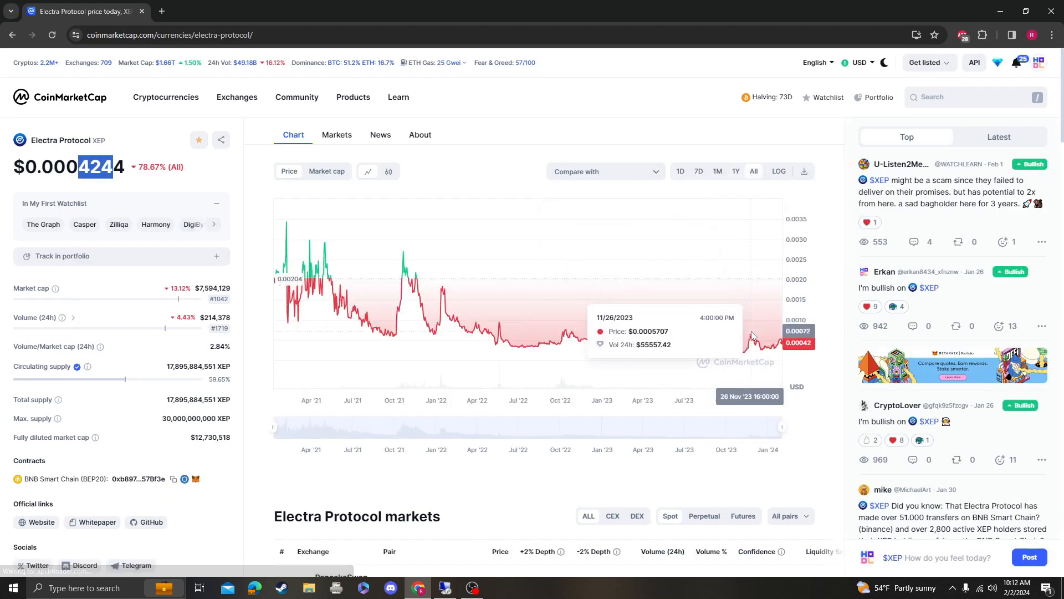
mouse_move(751, 337)
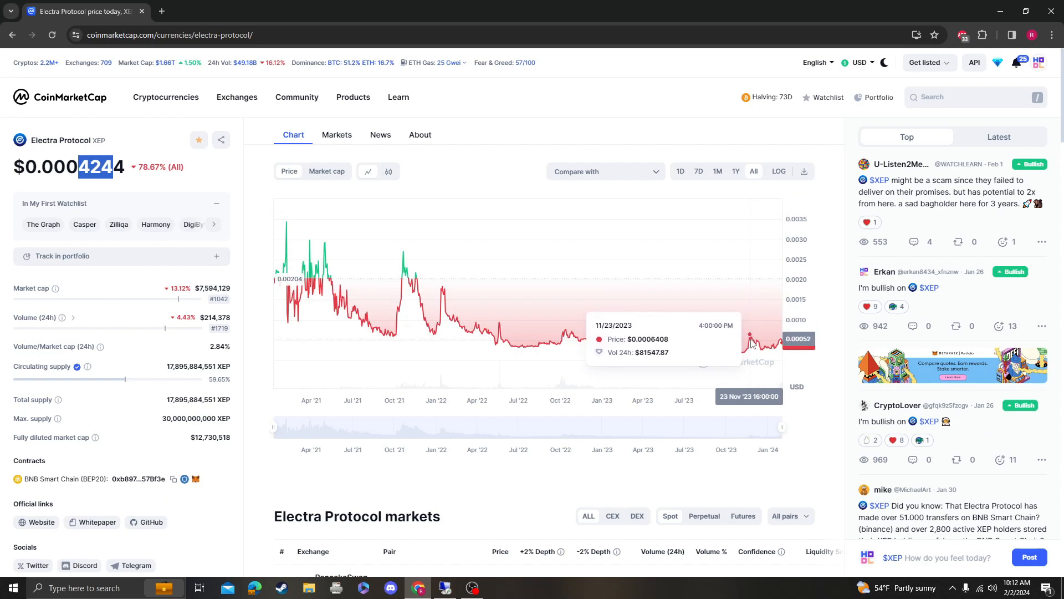
mouse_move(64, 161)
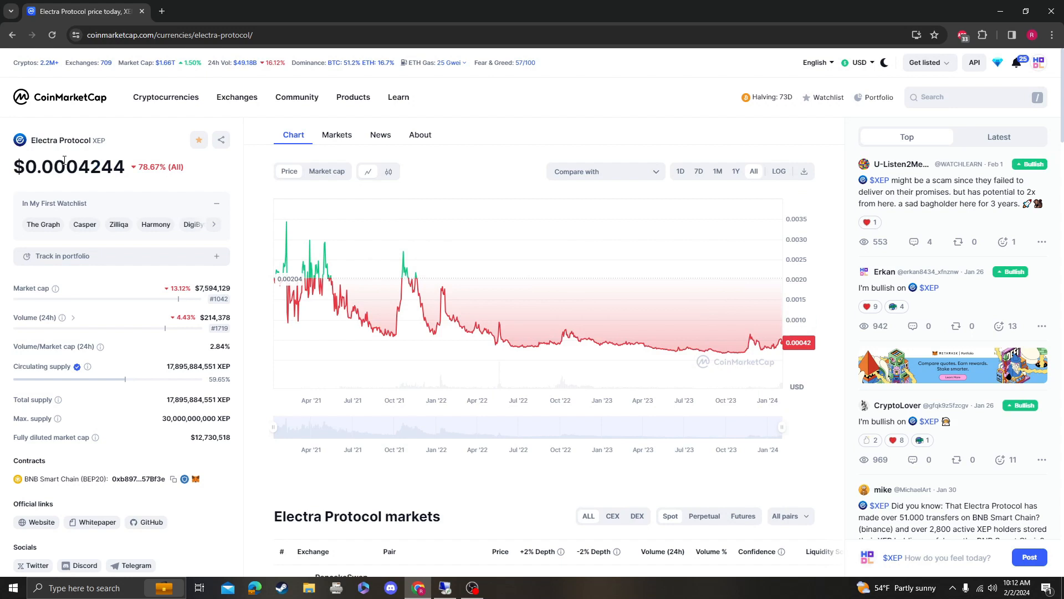
mouse_move(418, 268)
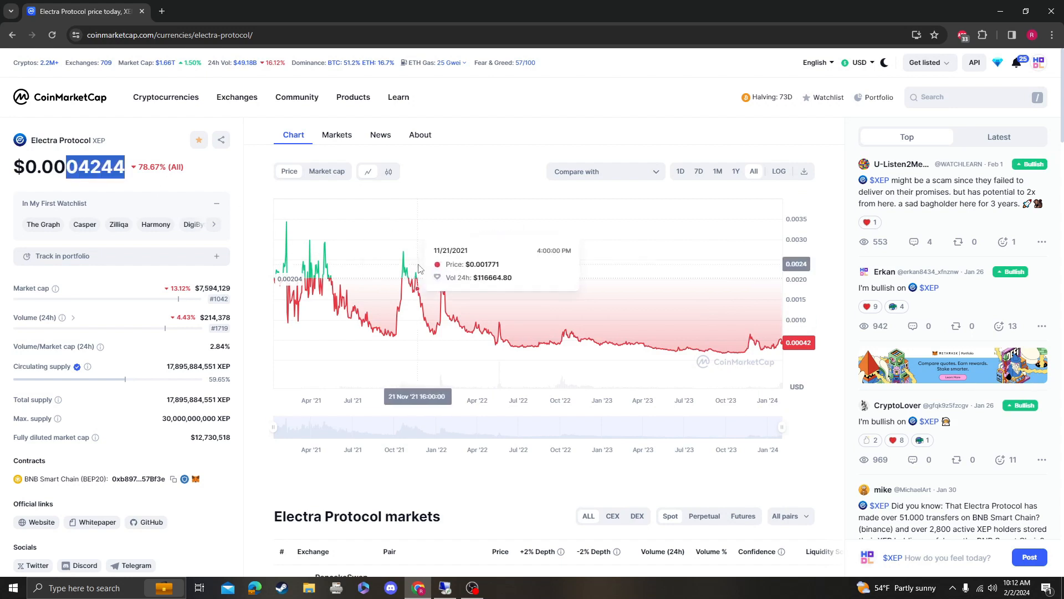
mouse_move(422, 272)
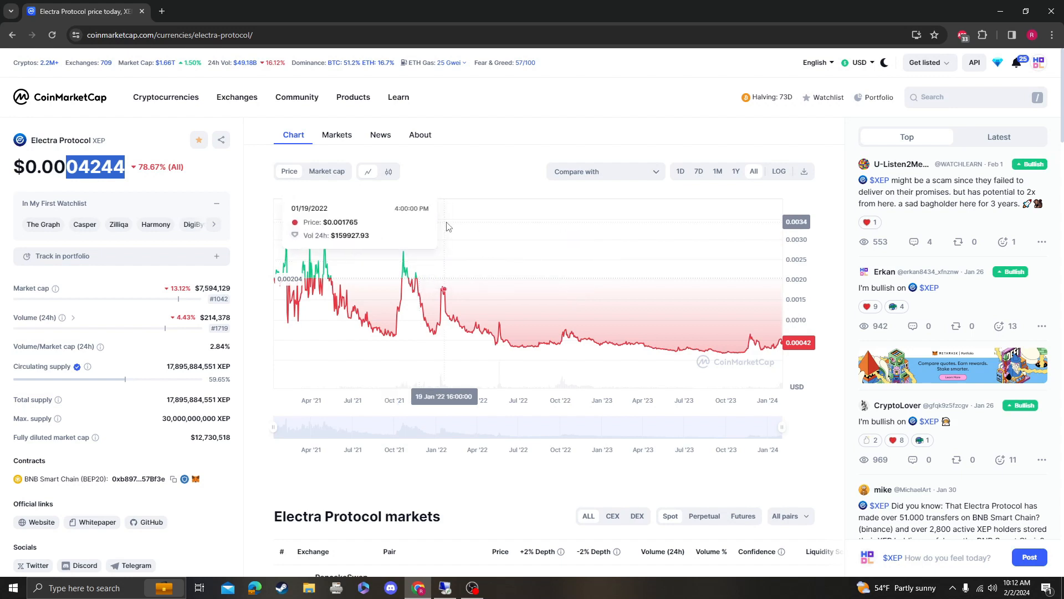
mouse_move(694, 239)
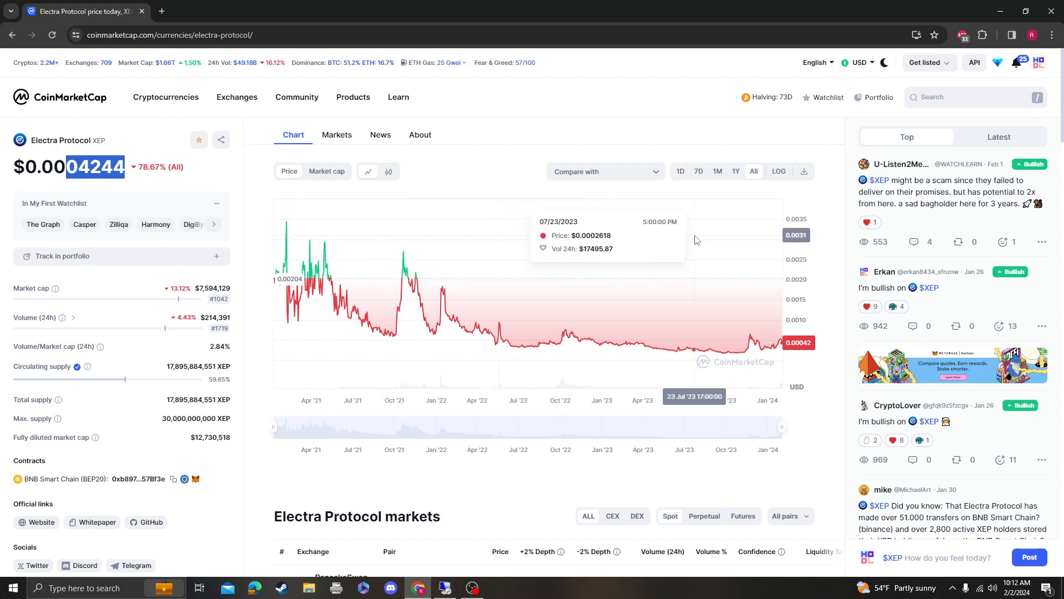
mouse_move(759, 286)
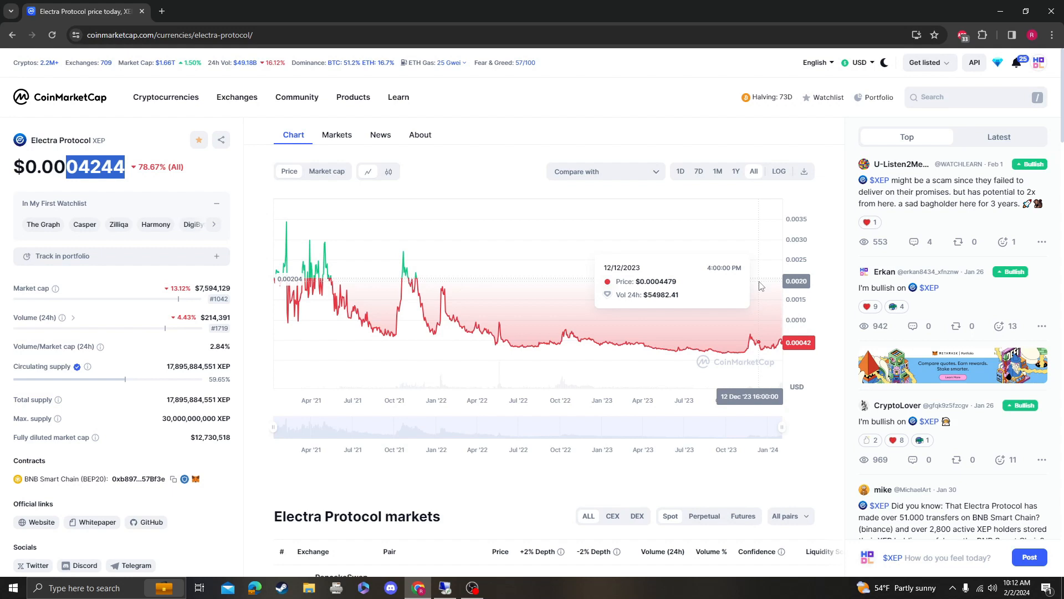
mouse_move(578, 348)
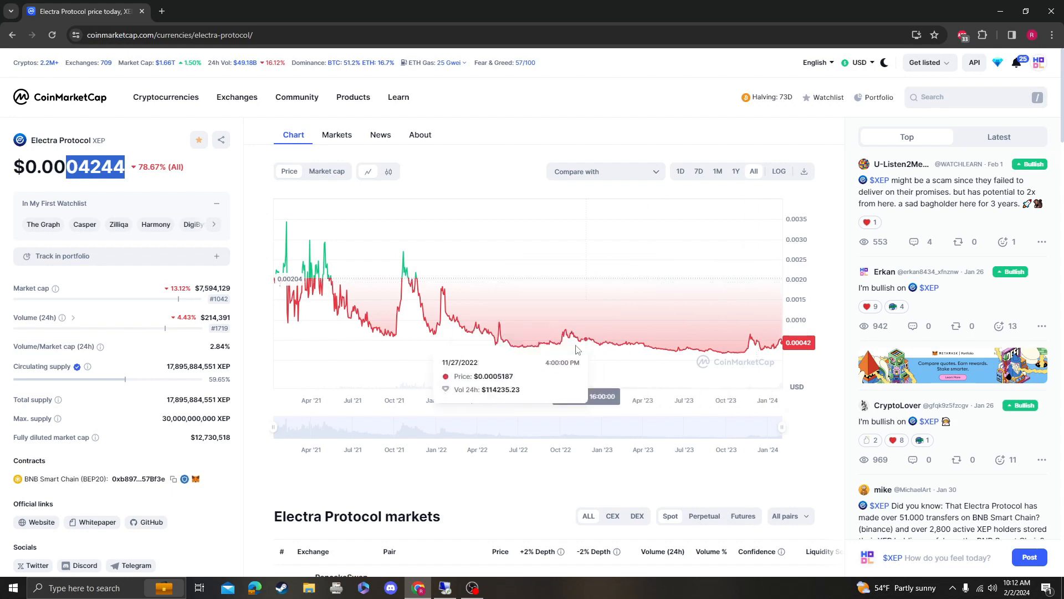